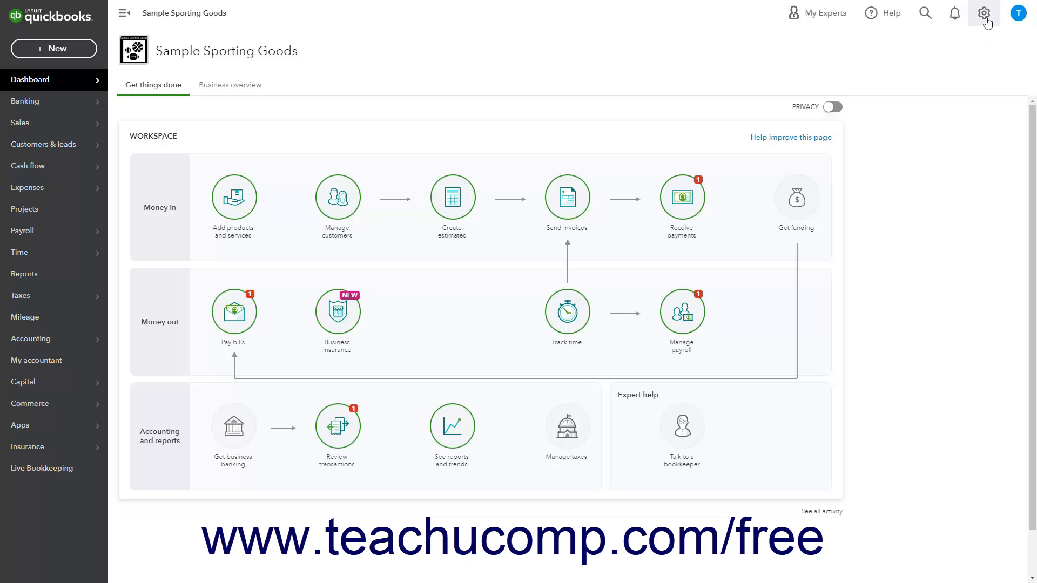
# Step: Reach the Custom form styles page through the gear menu's Your Company settings
pyautogui.click(983, 12)
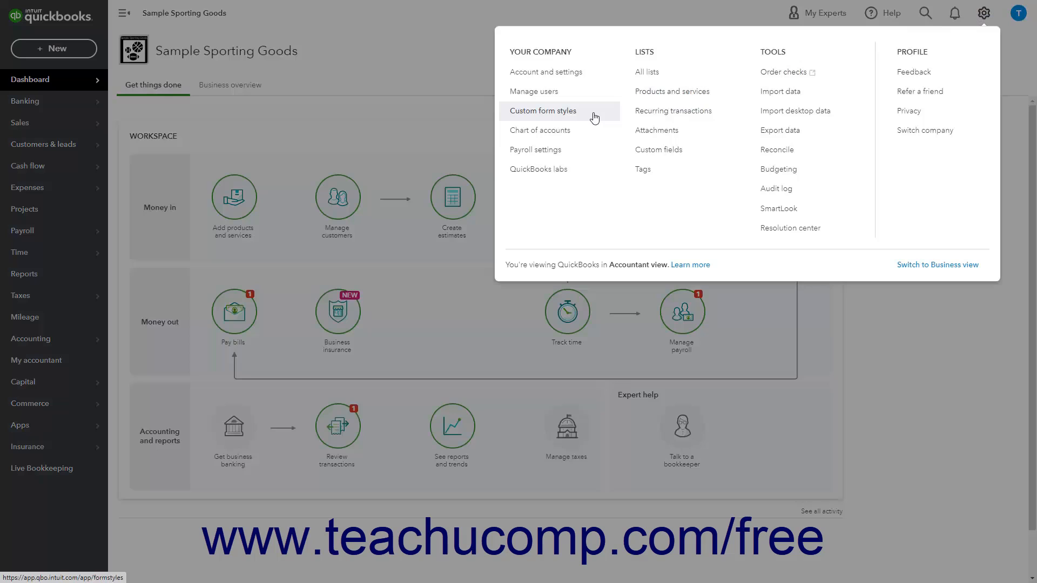
pyautogui.click(544, 110)
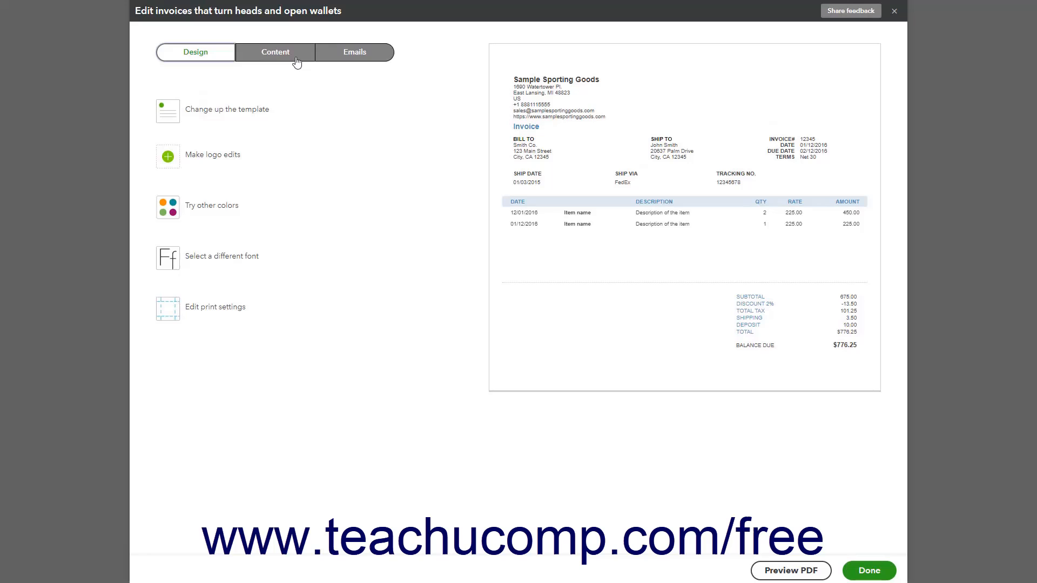
# Step: Show the Standard style's editable content sections in the form editor
pyautogui.click(275, 52)
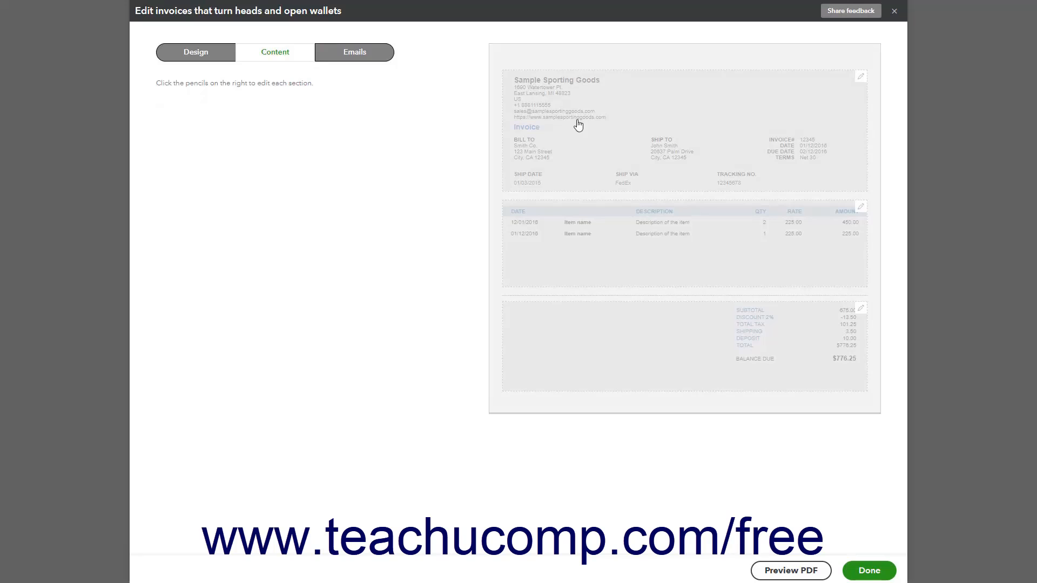
# Step: Replace the Estimate form name with 'Quote' in the header section and save with Done
pyautogui.click(861, 76)
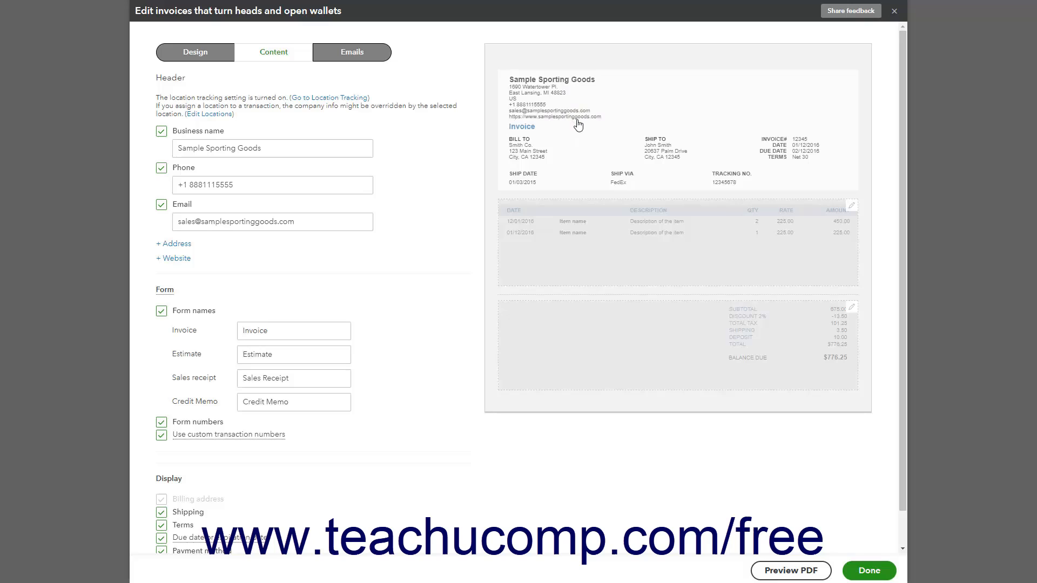
pyautogui.moveTo(368, 251)
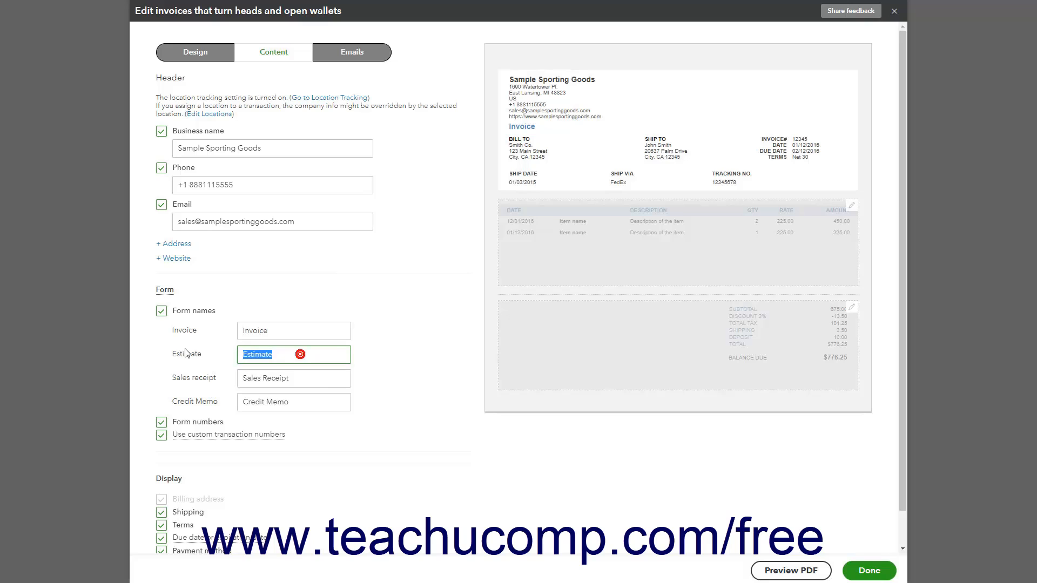
pyautogui.write('Quote')
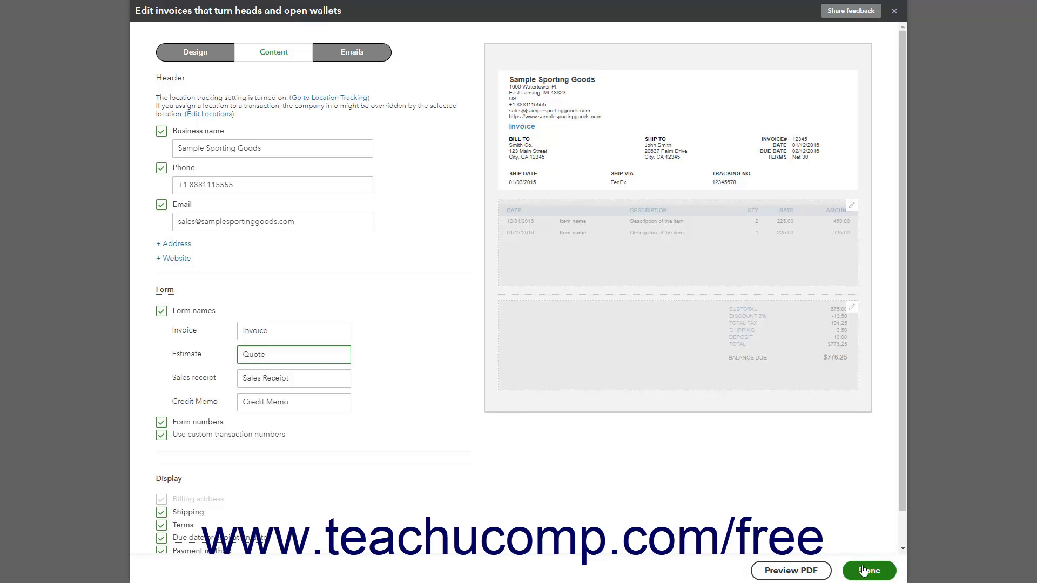
pyautogui.click(868, 570)
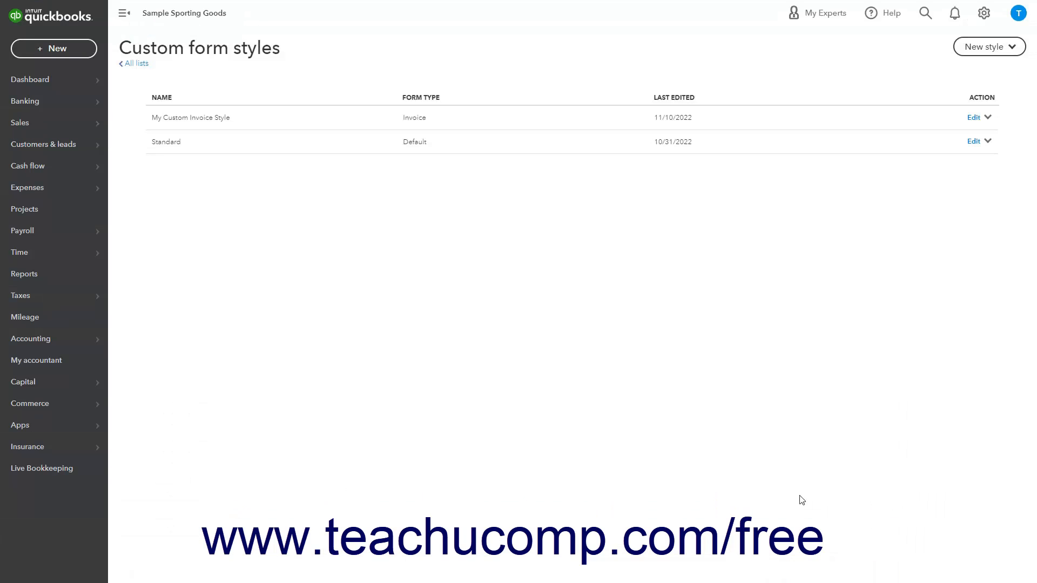